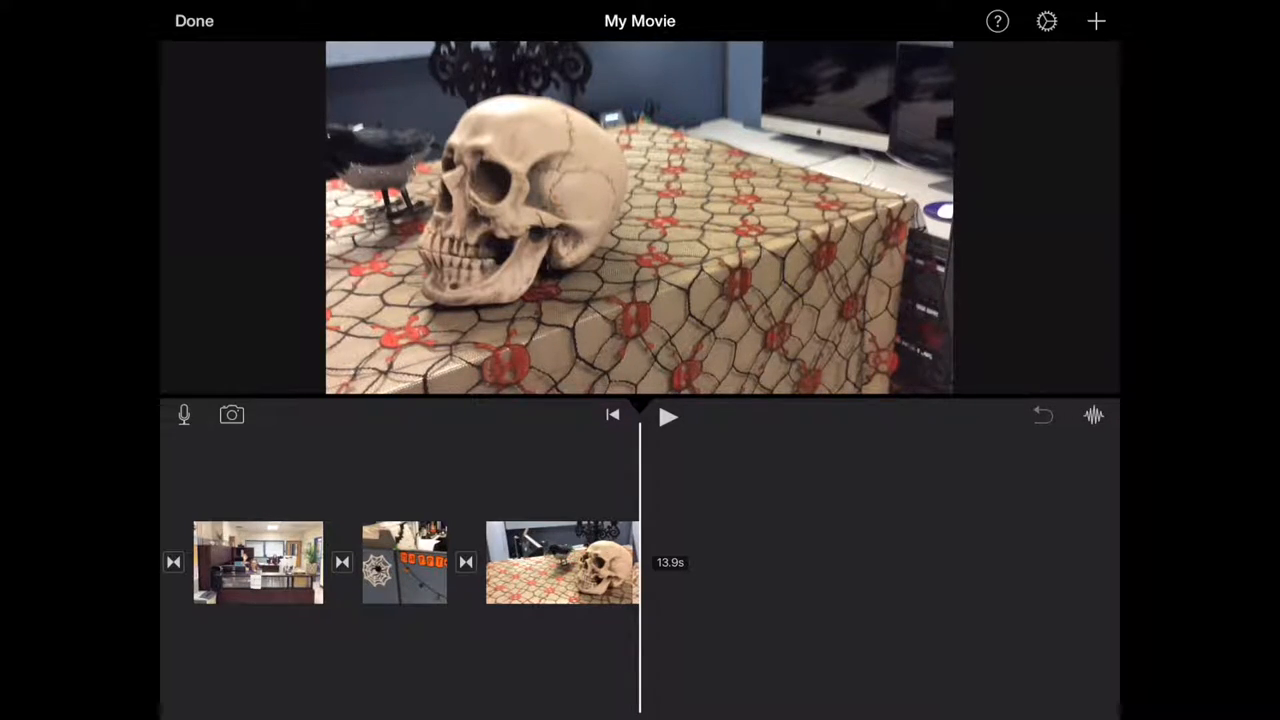
# Leave the editor and return to the My Movie project page
pyautogui.click(194, 20)
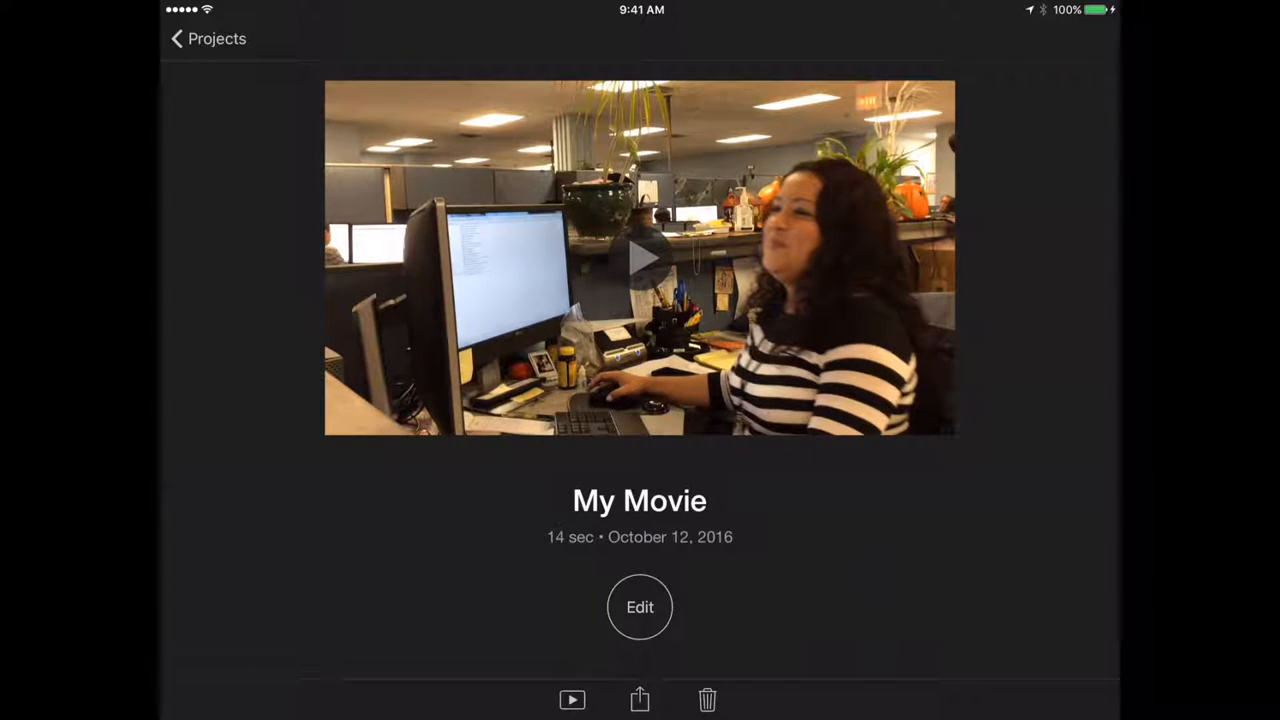
# Replace the title 'My Movie' with 'Practice' via the keyboard suggestion
pyautogui.click(639, 500)
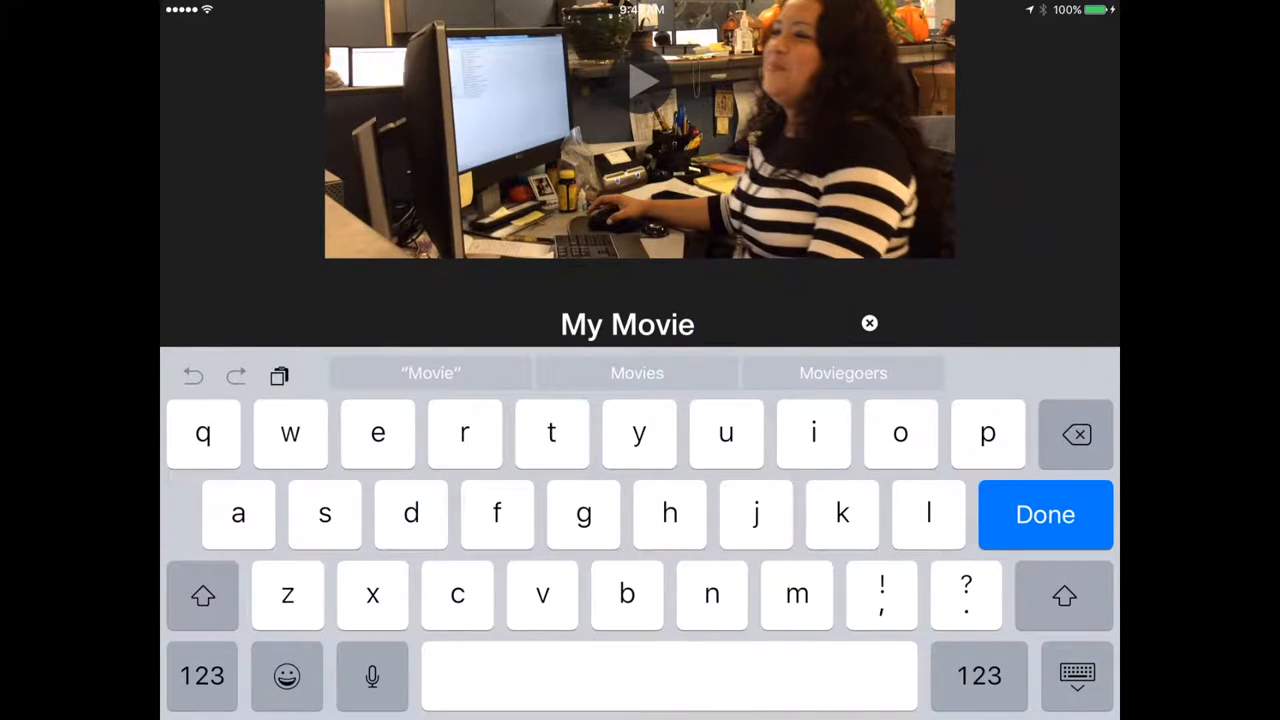
pyautogui.click(1045, 514)
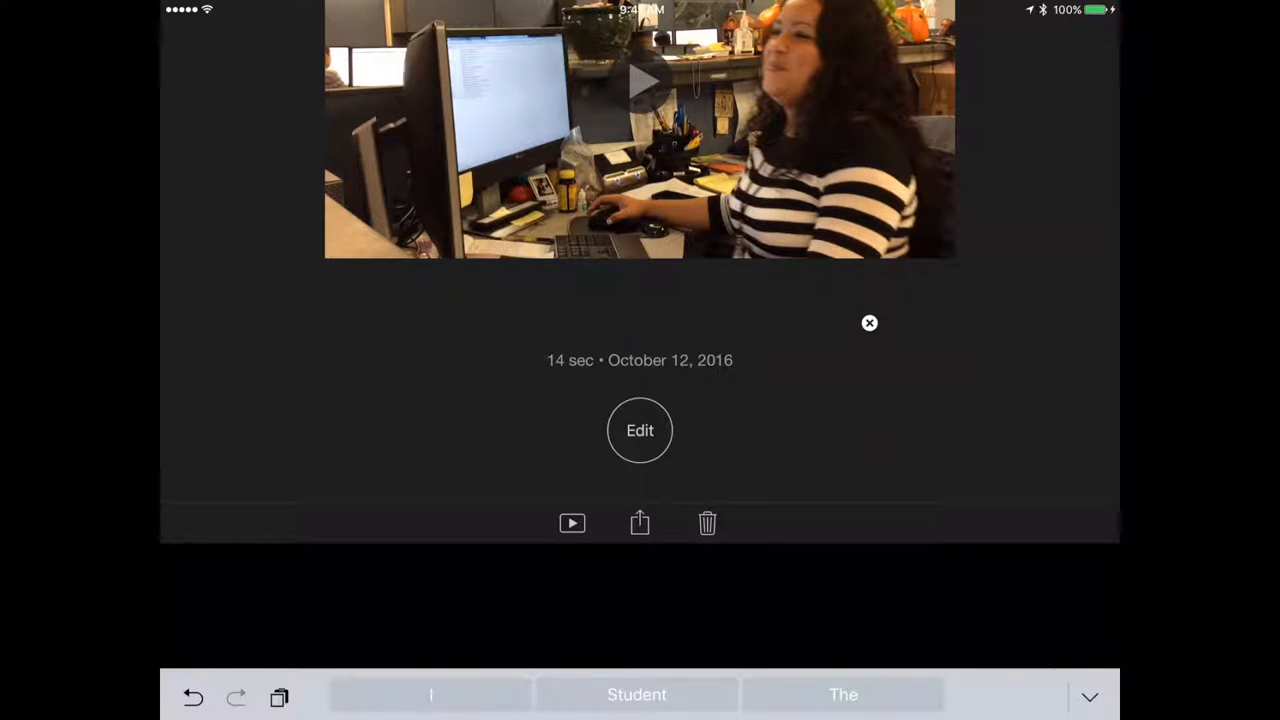
pyautogui.write('Pract')
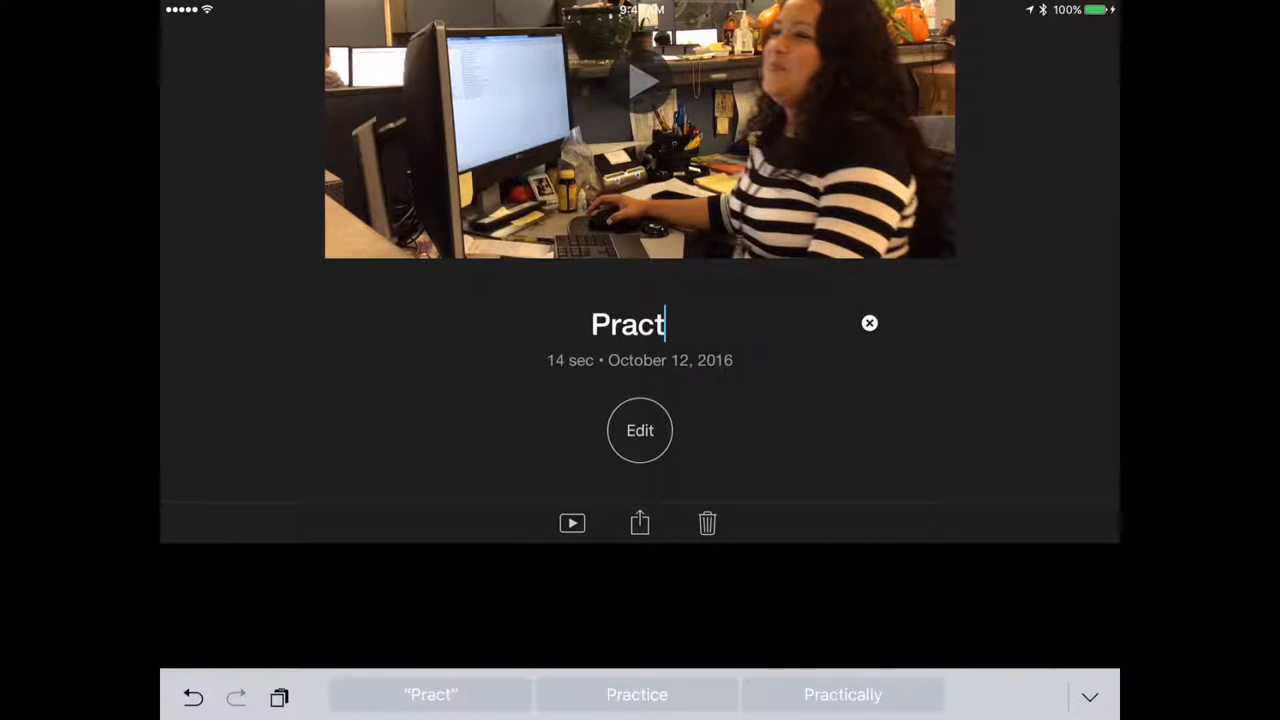
pyautogui.click(636, 694)
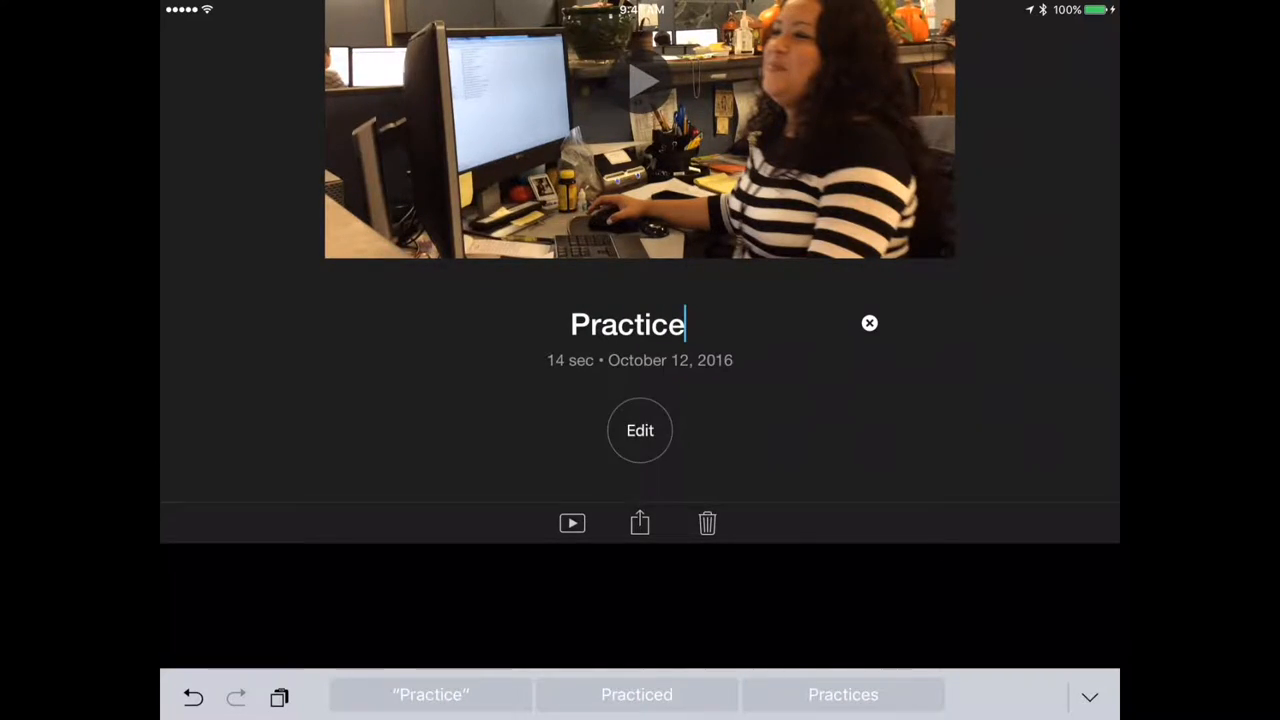
# Reopen the renamed Practice project in the editor showing its three clips
pyautogui.click(640, 430)
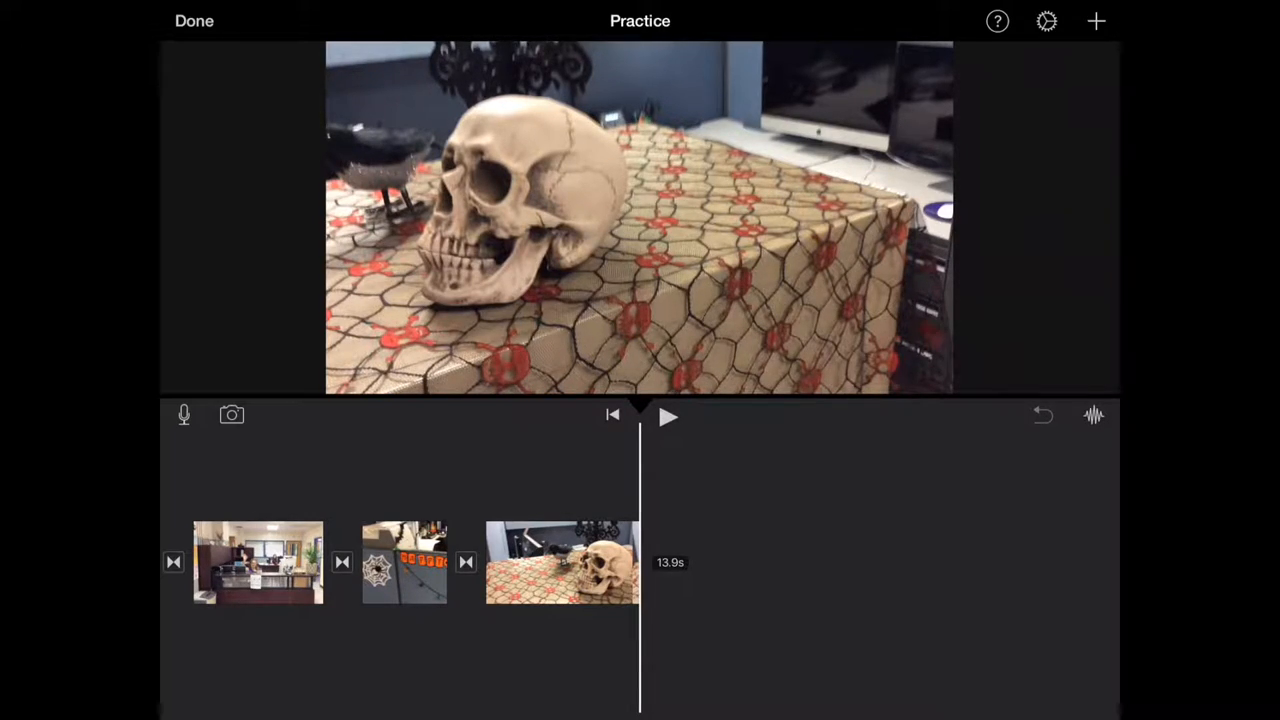
pyautogui.click(997, 20)
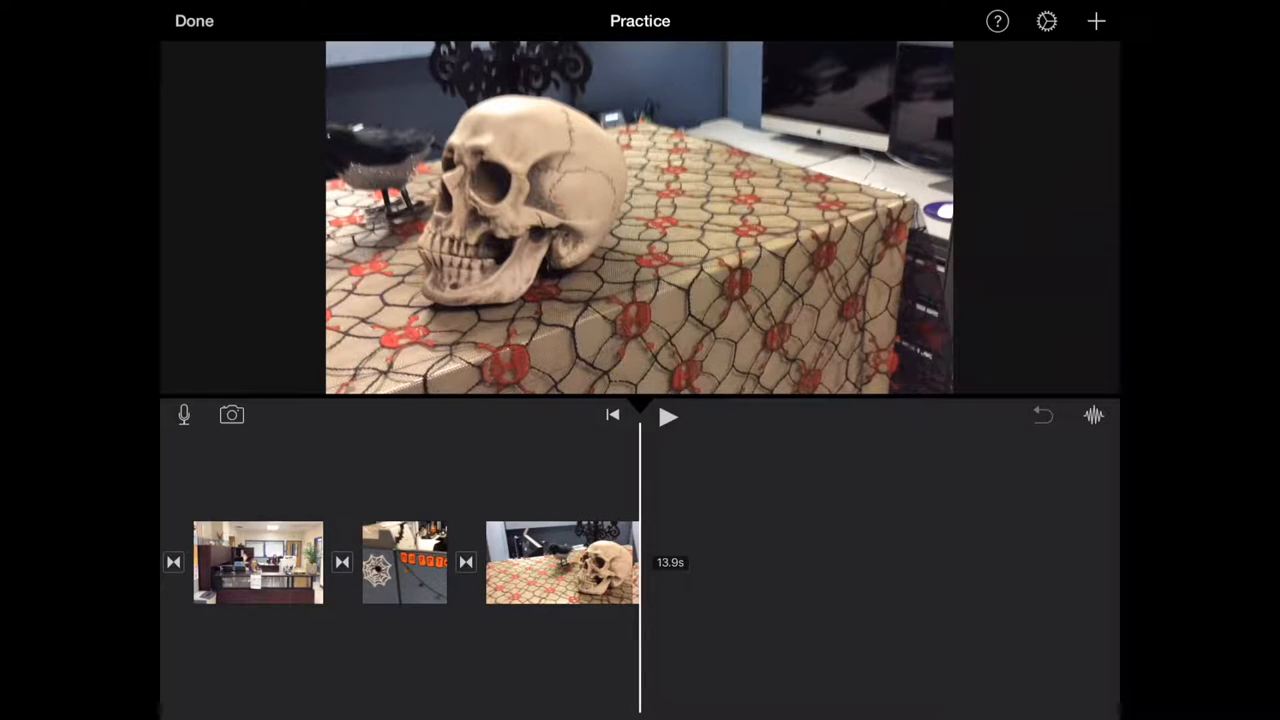
# In Project Settings, choose the Blast filter and enable fade in from black
pyautogui.click(1046, 21)
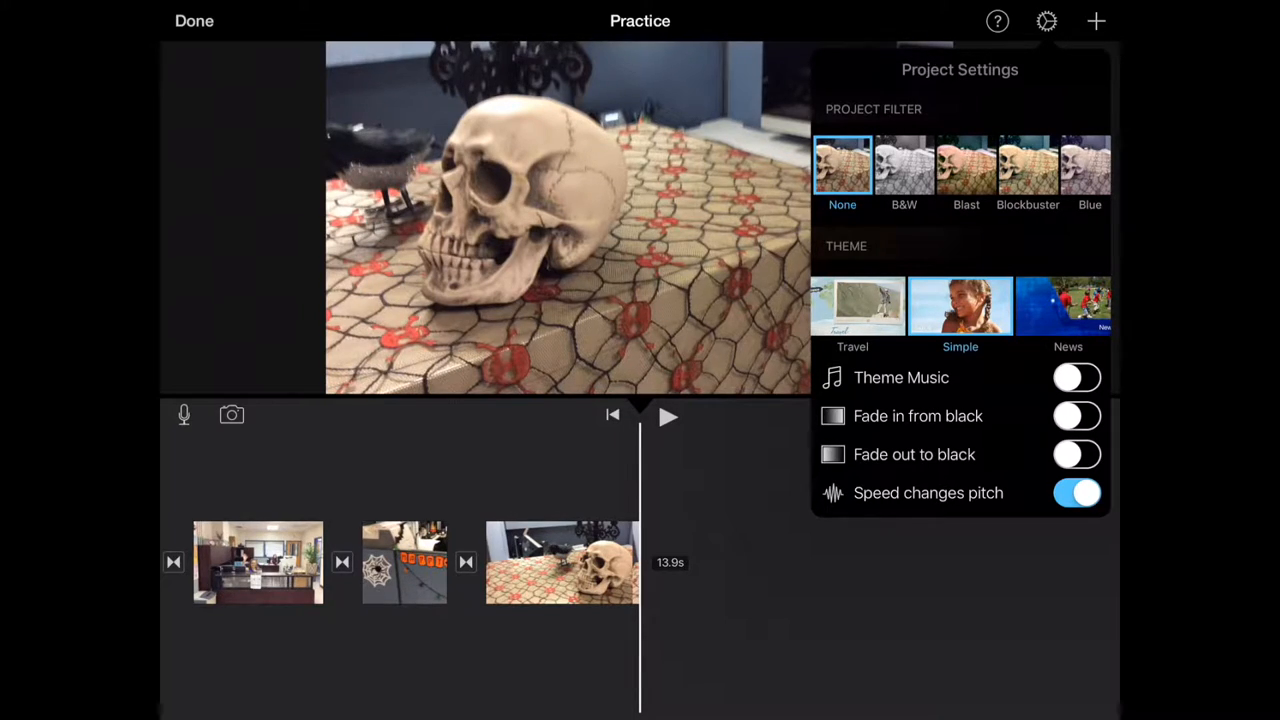
pyautogui.click(960, 165)
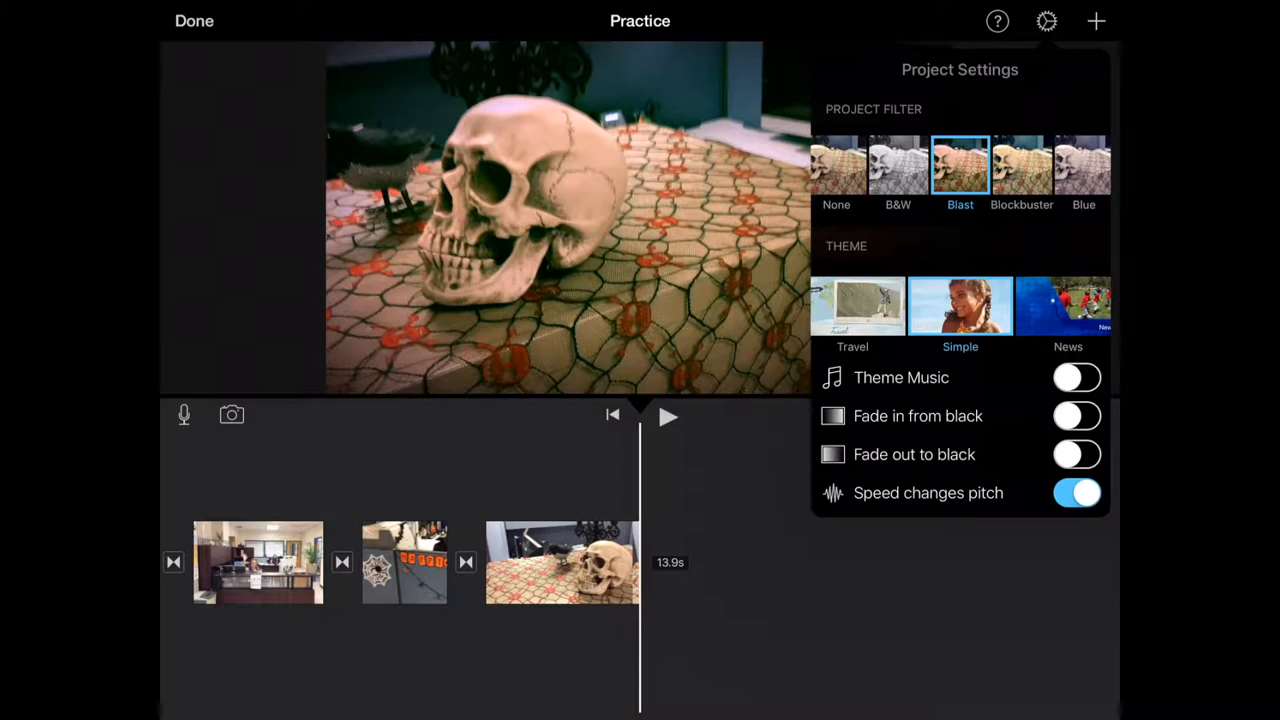
pyautogui.click(1076, 416)
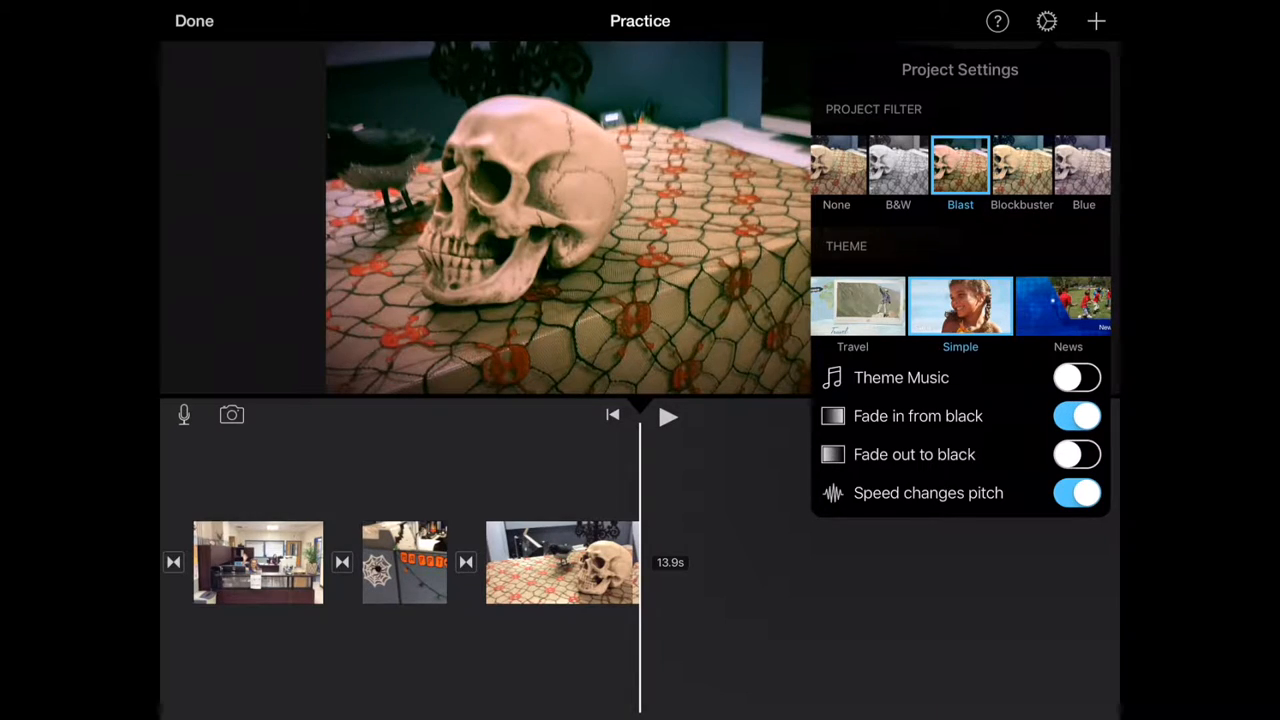
pyautogui.click(1077, 454)
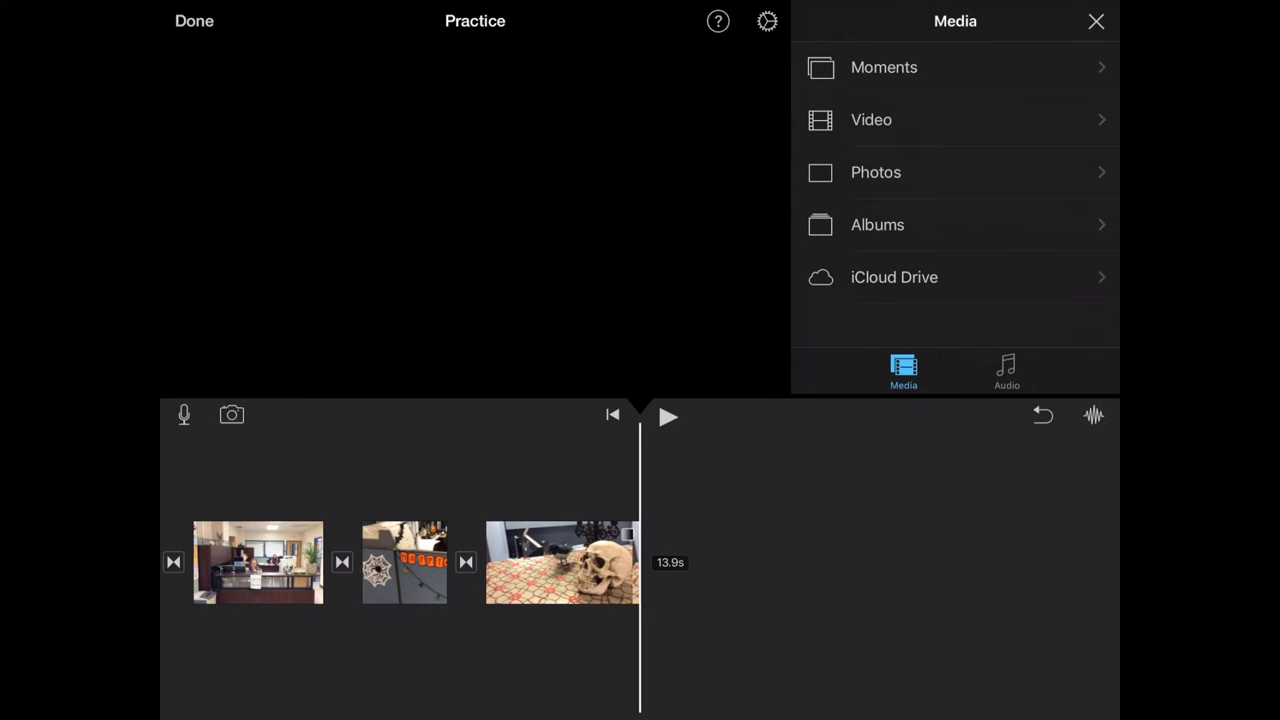
pyautogui.click(1006, 371)
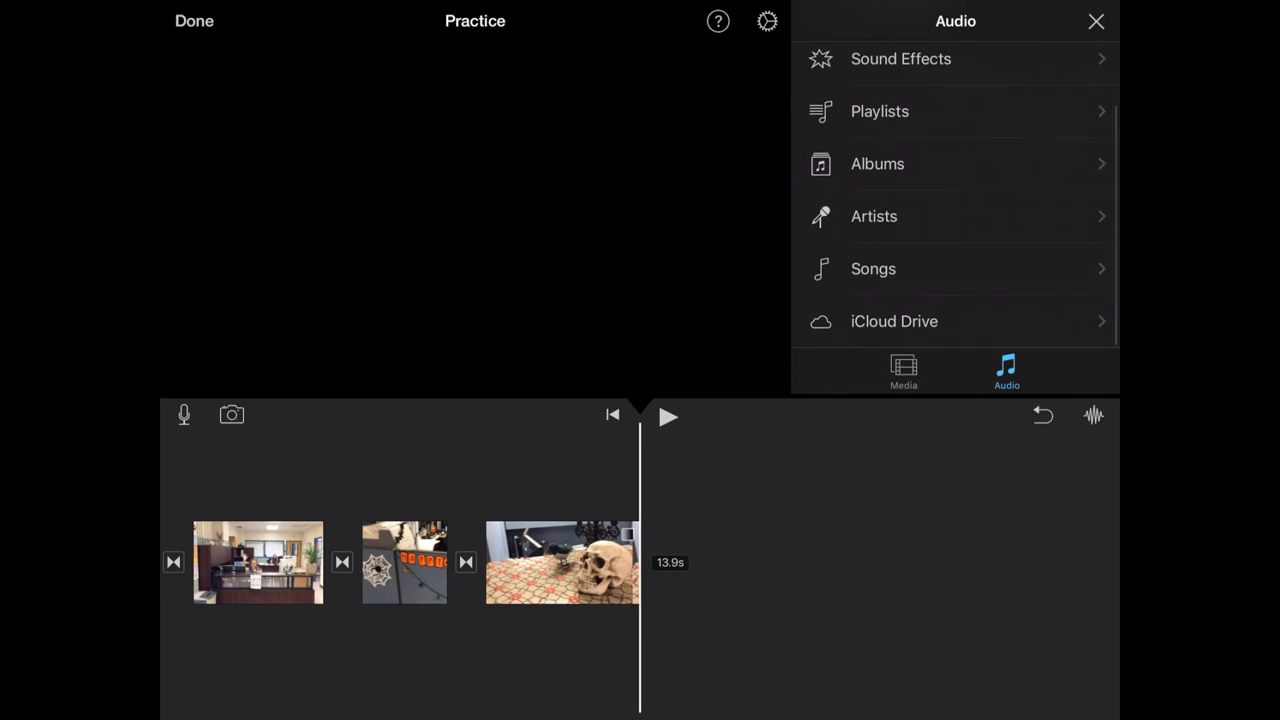
pyautogui.click(1095, 21)
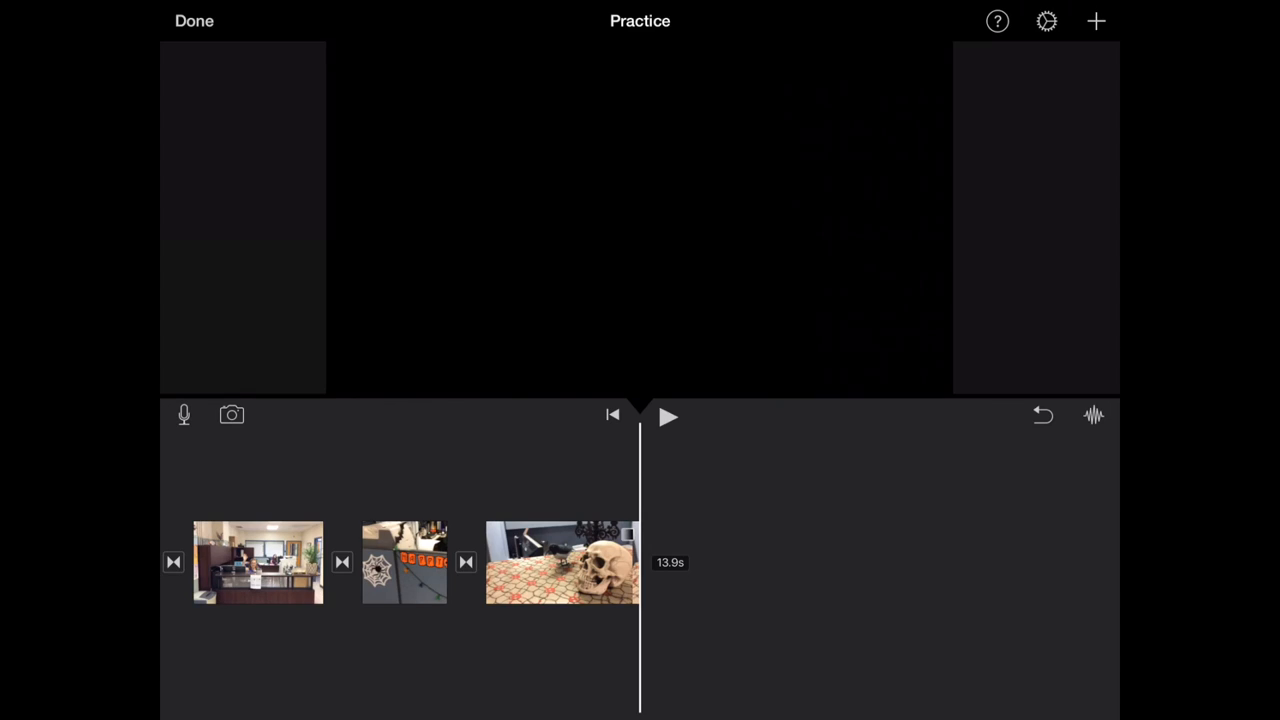